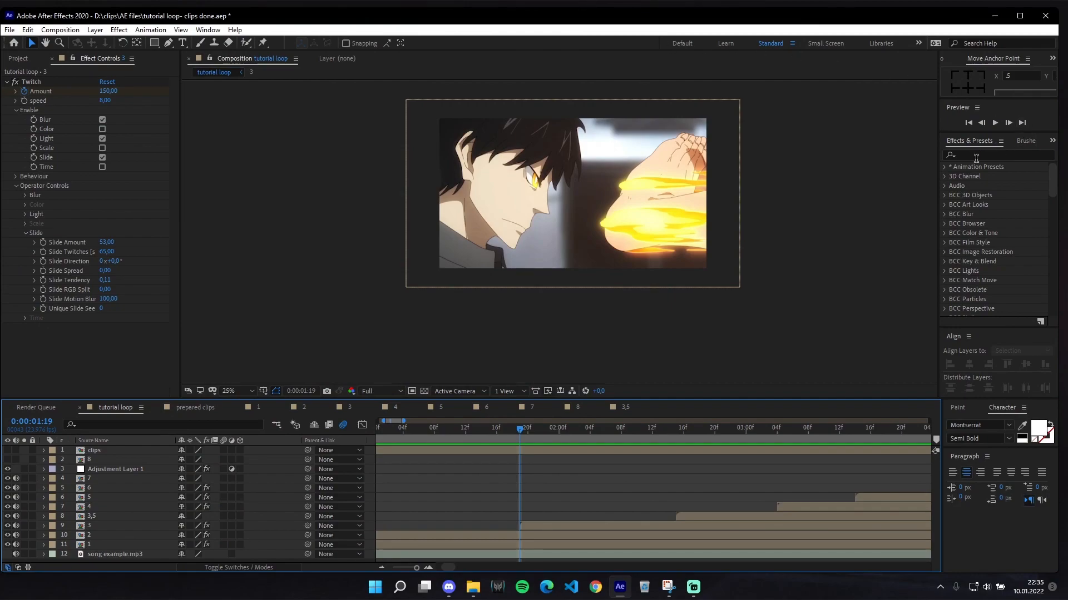
- Filter the Effects & Presets library for 'channel' to locate Channel Combiner
{"action": "left_click", "coordinate": [997, 155]}
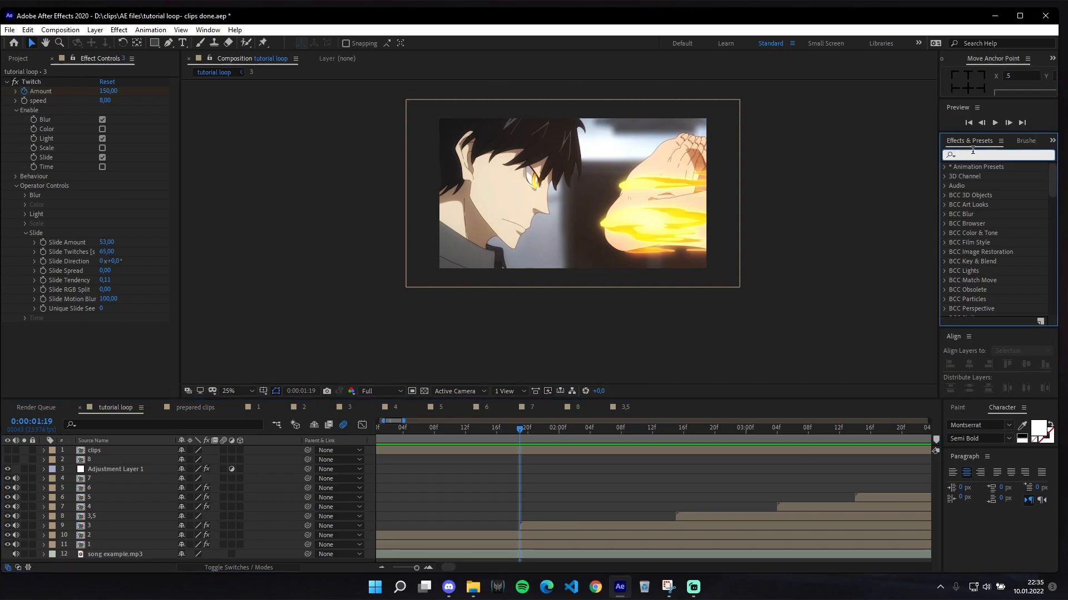
{"action": "type", "text": "ch"}
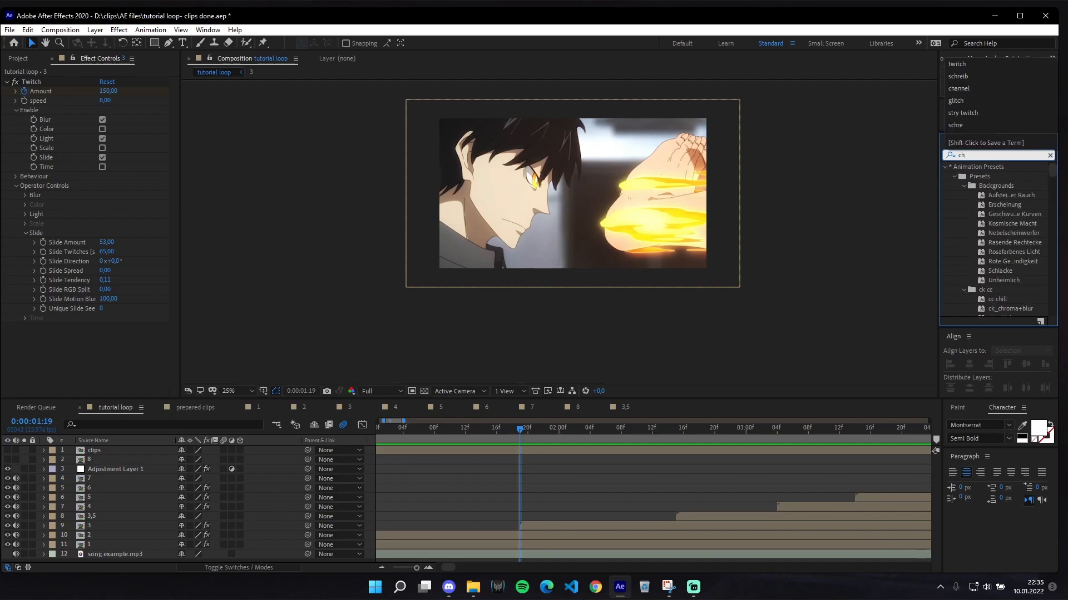
{"action": "type", "text": "channel"}
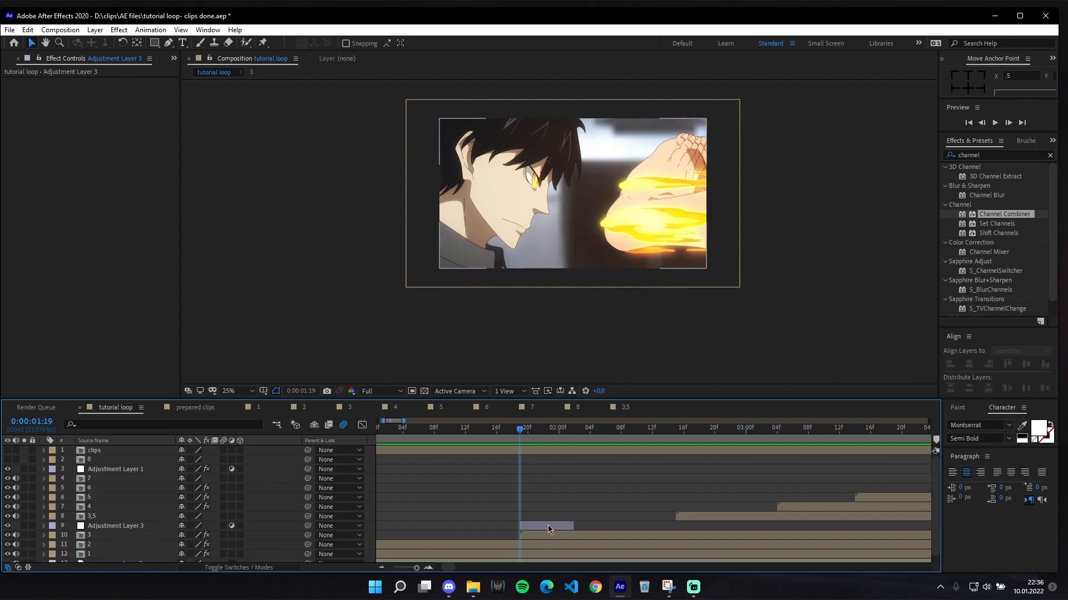
- Apply the Channel Combiner effect to the new short adjustment layer
{"action": "left_click", "coordinate": [115, 525]}
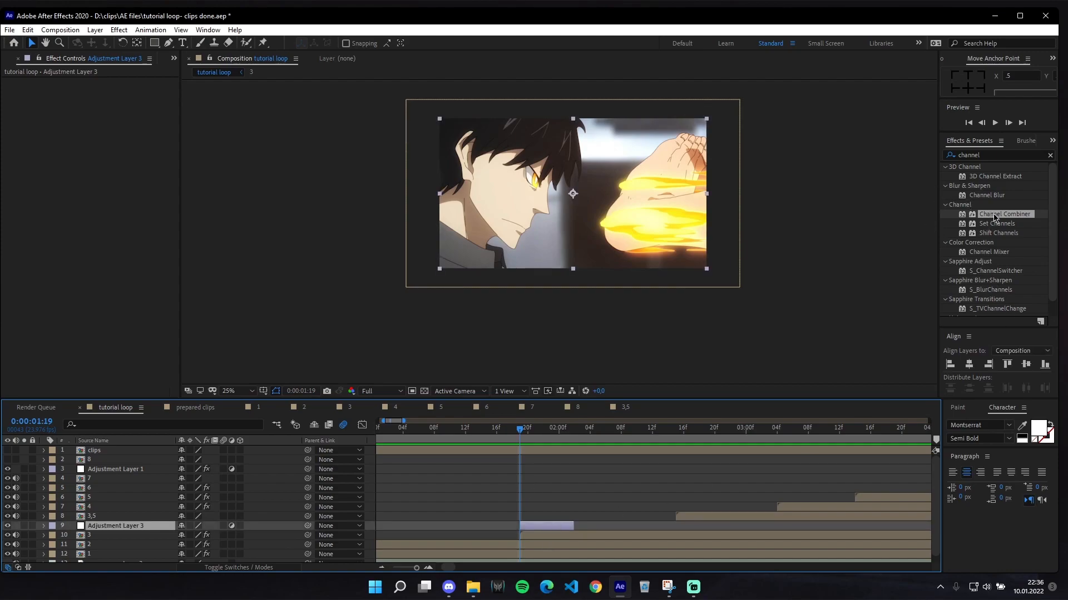
{"action": "double_click", "coordinate": [1005, 213]}
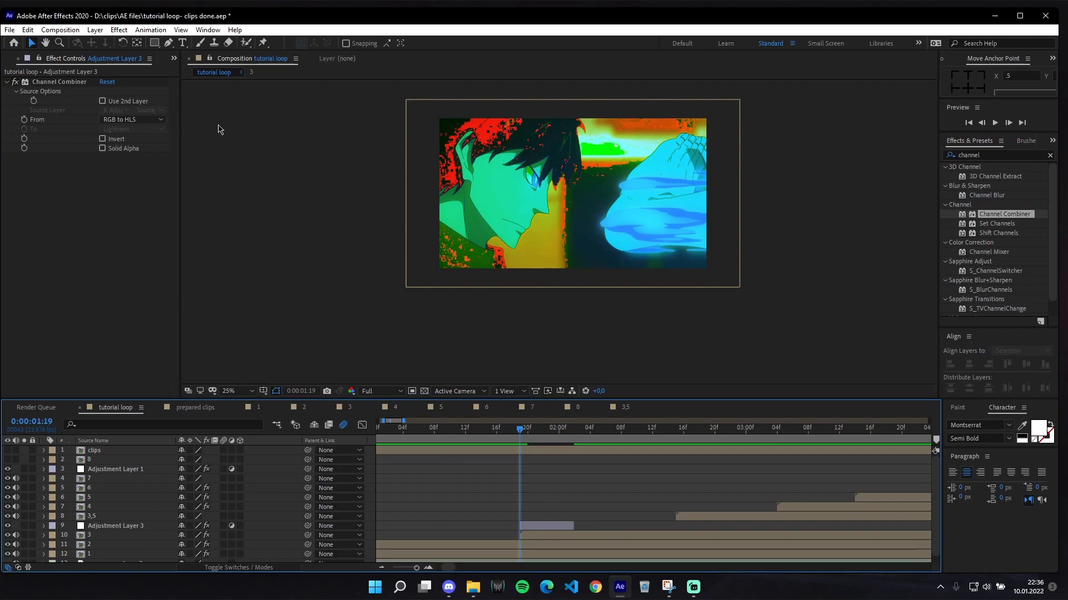
{"action": "mouse_move", "coordinate": [199, 125]}
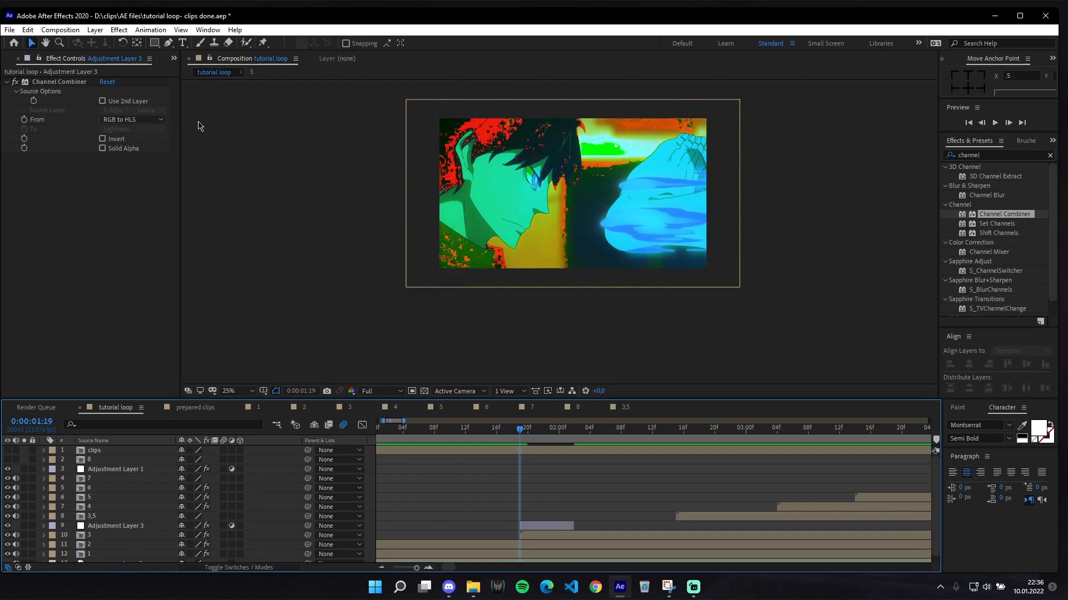
- Set Channel Combiner From Lightness, To Lightness Only, with Invert on
{"action": "left_click", "coordinate": [131, 119]}
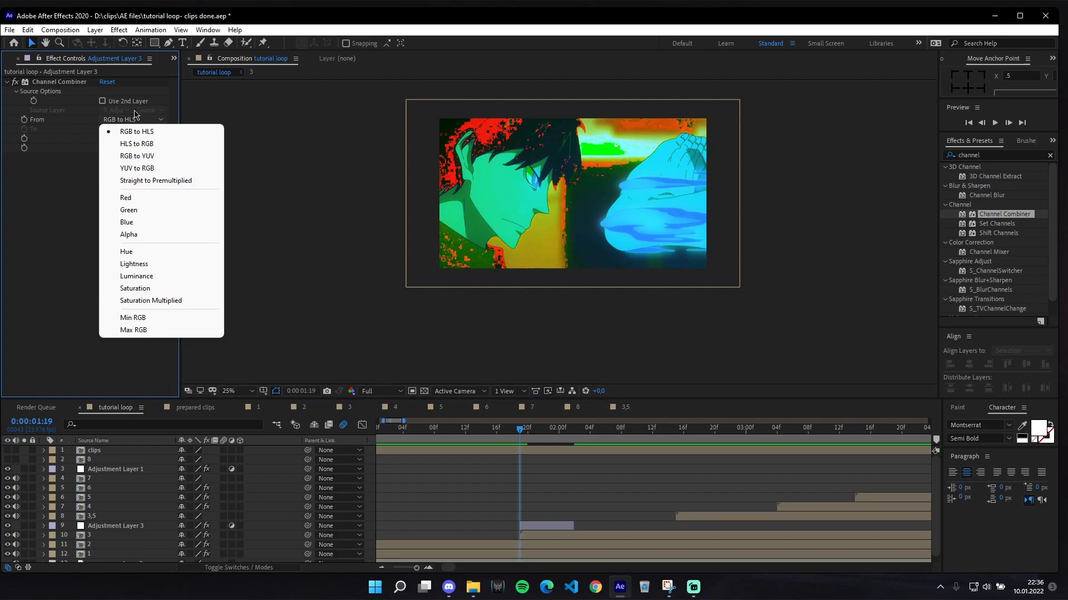
{"action": "left_click", "coordinate": [133, 264]}
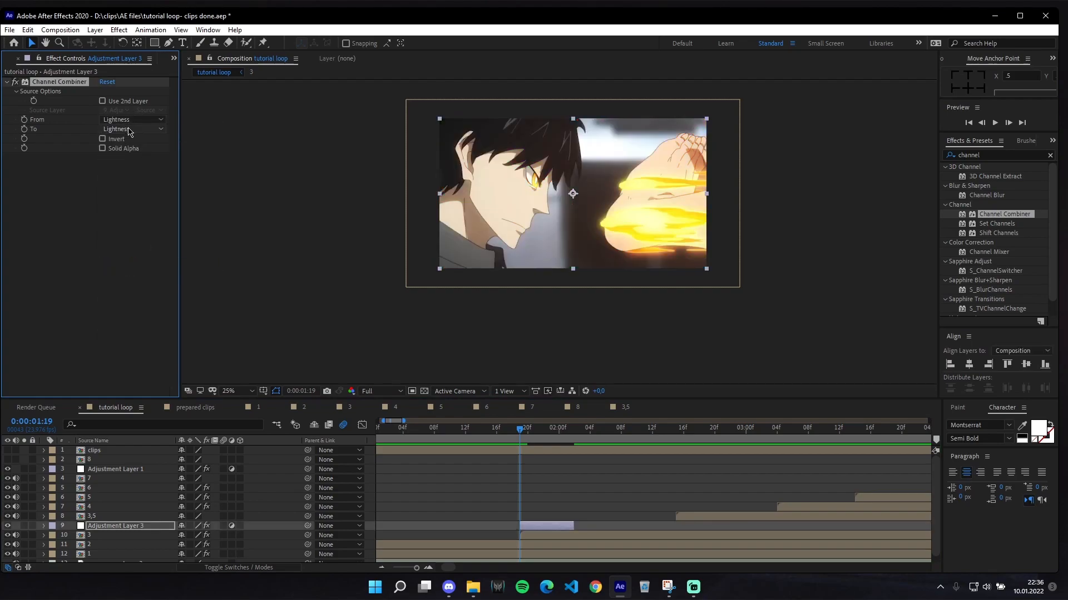
{"action": "left_click", "coordinate": [132, 119]}
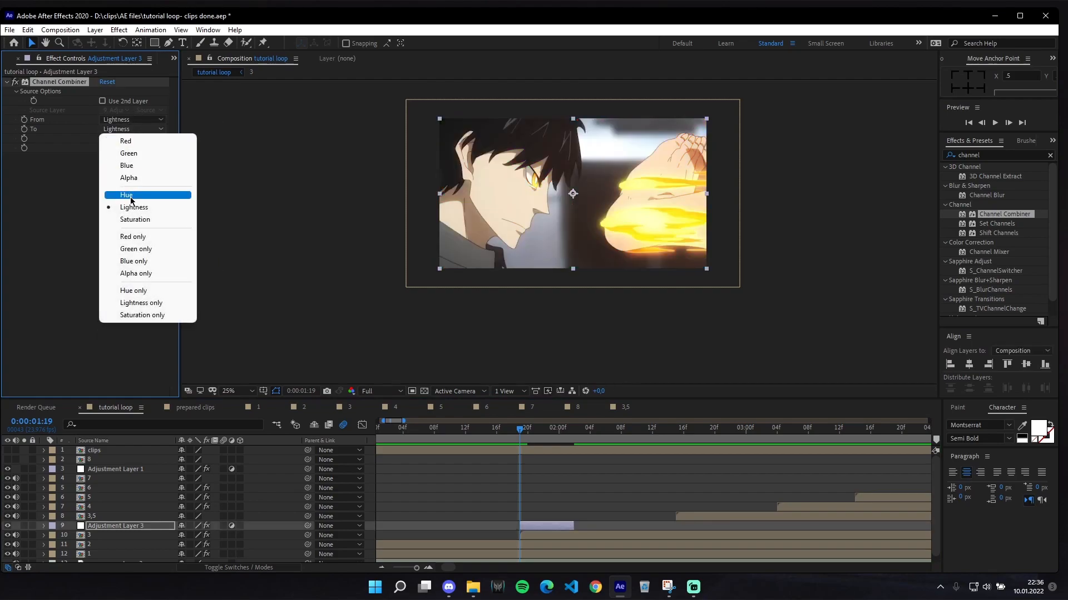
{"action": "left_click", "coordinate": [141, 303]}
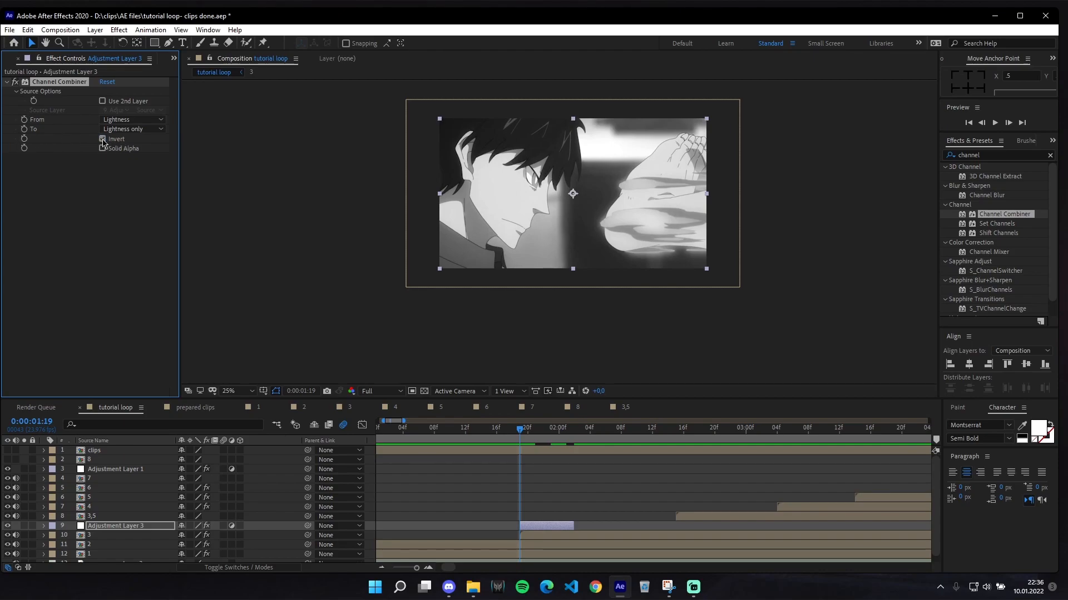
{"action": "left_click", "coordinate": [102, 139]}
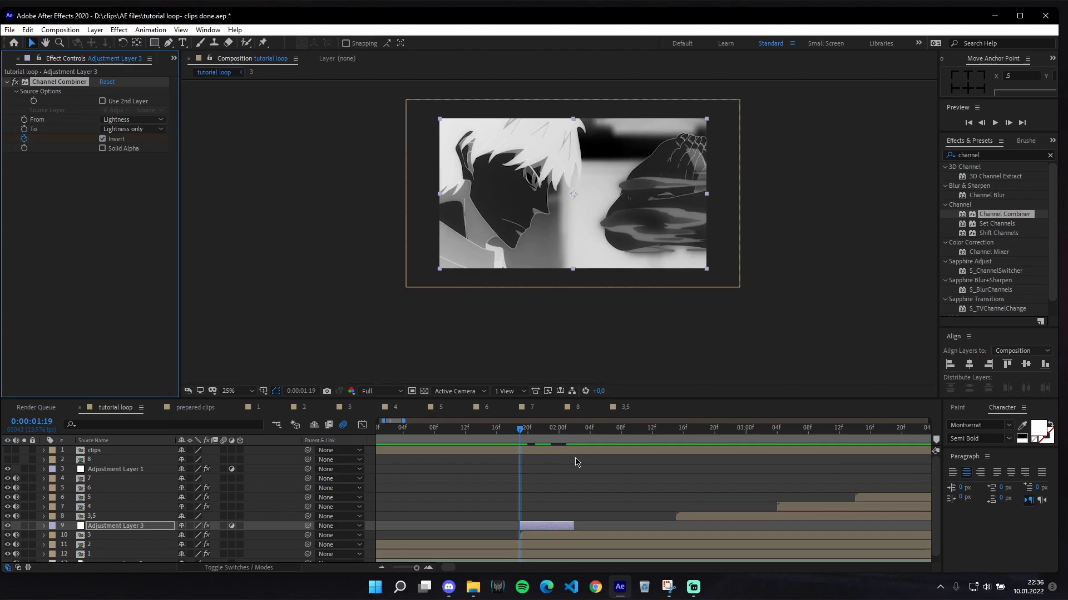
- Keyframe the Invert setting on and off across the adjustment layer's frames
{"action": "left_click", "coordinate": [43, 525]}
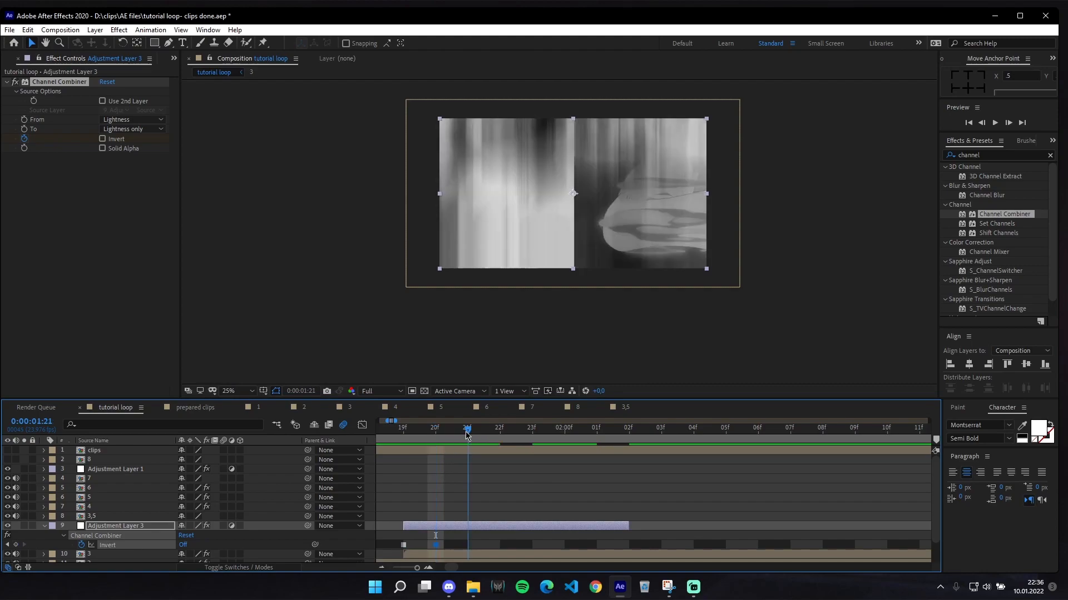
{"action": "left_click", "coordinate": [102, 139]}
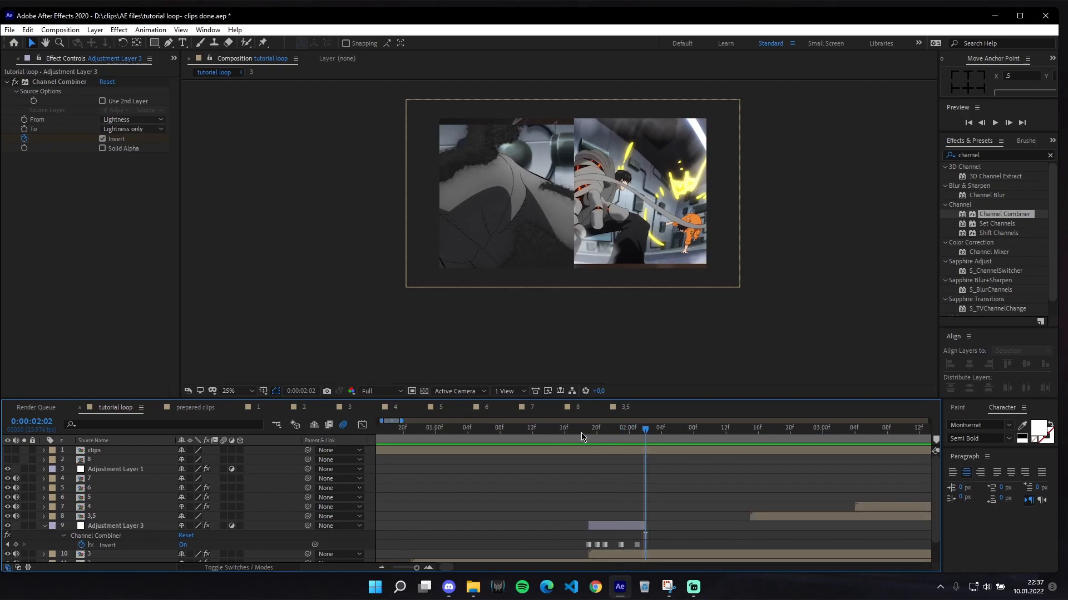
- Move the playhead further along the composition past the invert flicker
{"action": "left_click", "coordinate": [572, 436]}
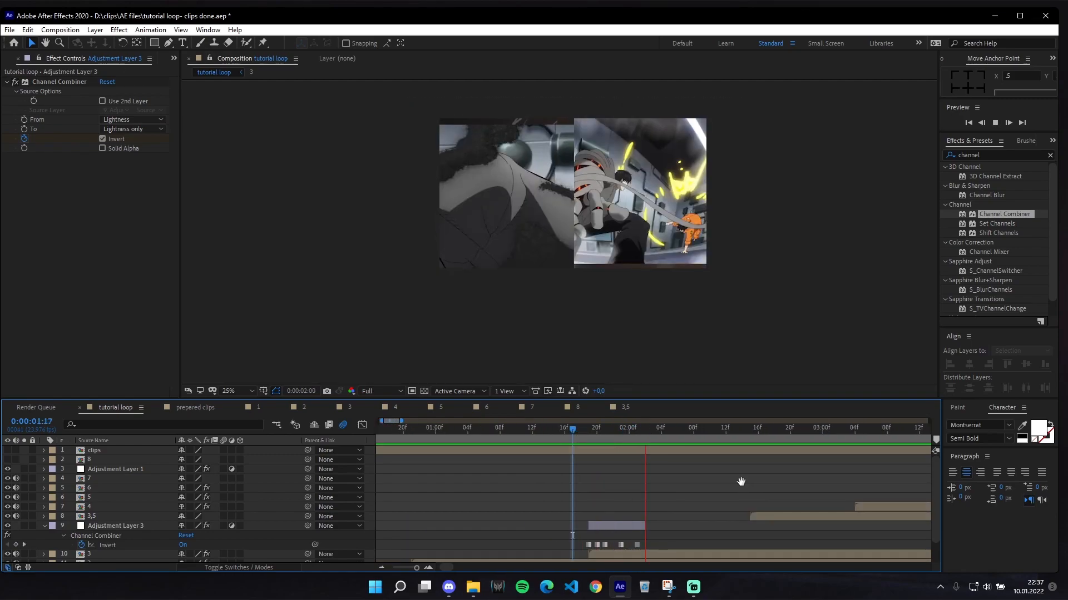
{"action": "left_click", "coordinate": [612, 433]}
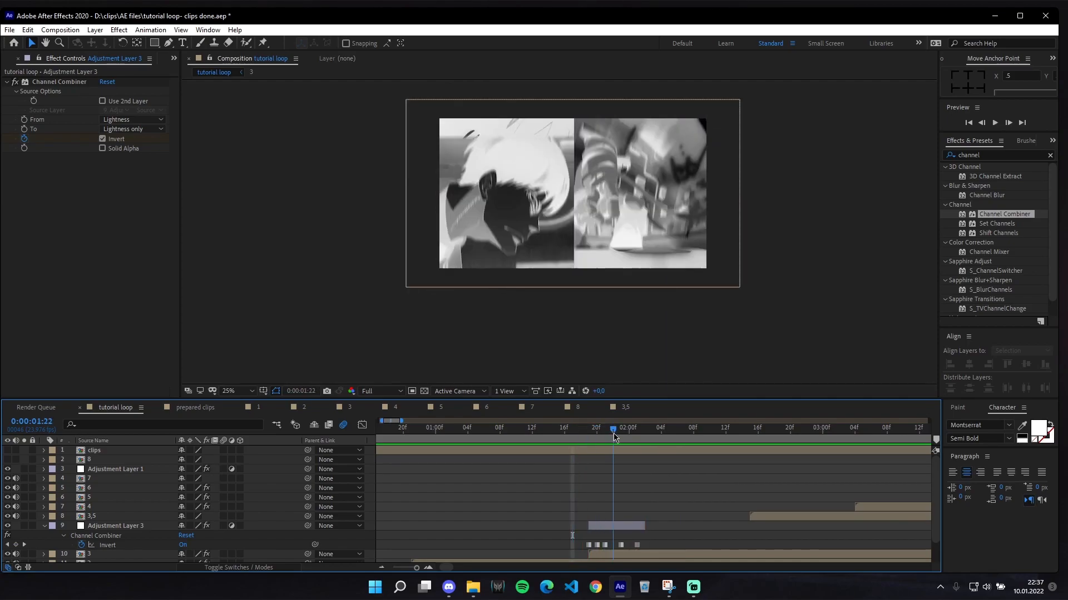
{"action": "left_click", "coordinate": [661, 427]}
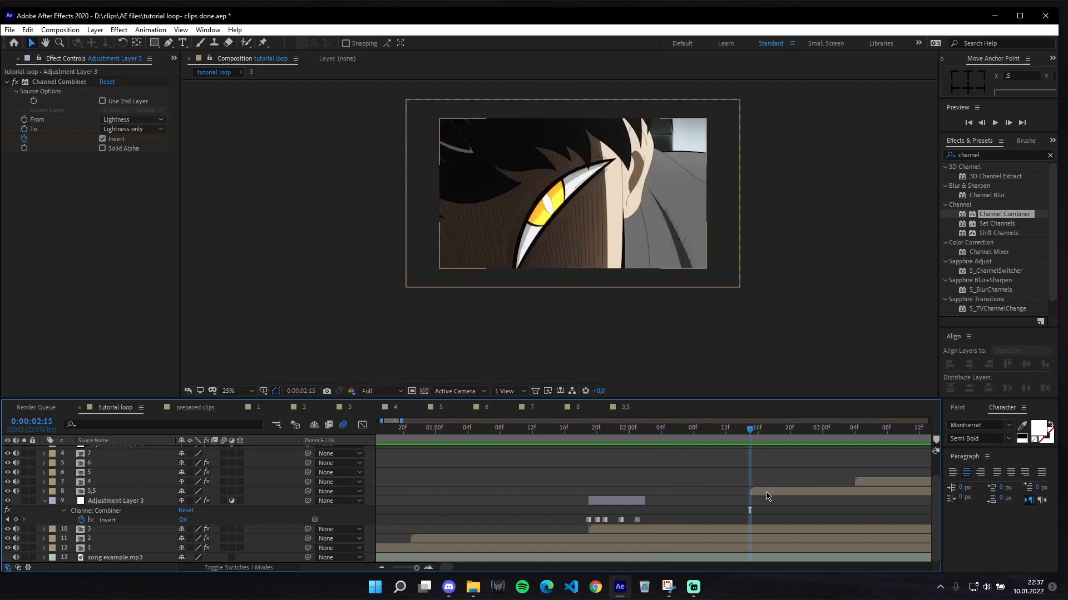
- Create a black solid above layer 3,5 and begin setting its opacity keyframes
{"action": "left_click", "coordinate": [92, 490]}
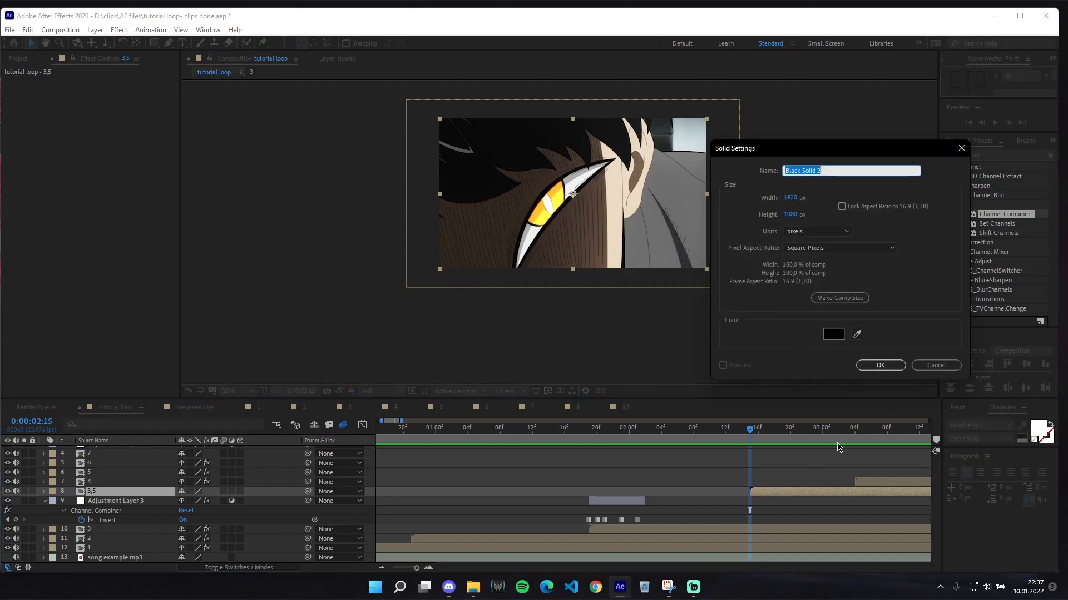
{"action": "left_click", "coordinate": [879, 364]}
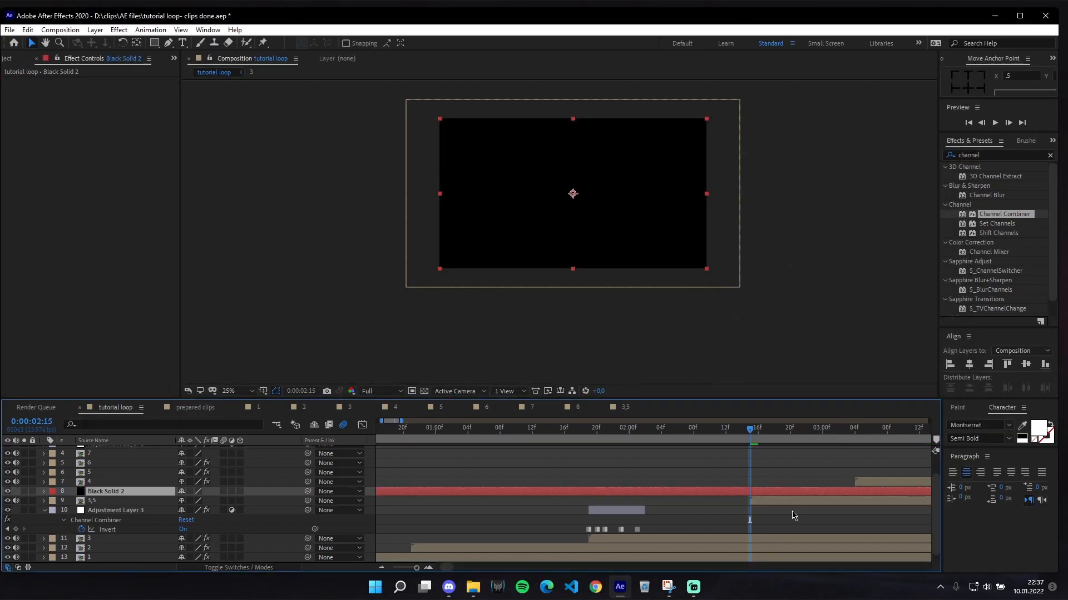
{"action": "left_click", "coordinate": [116, 511]}
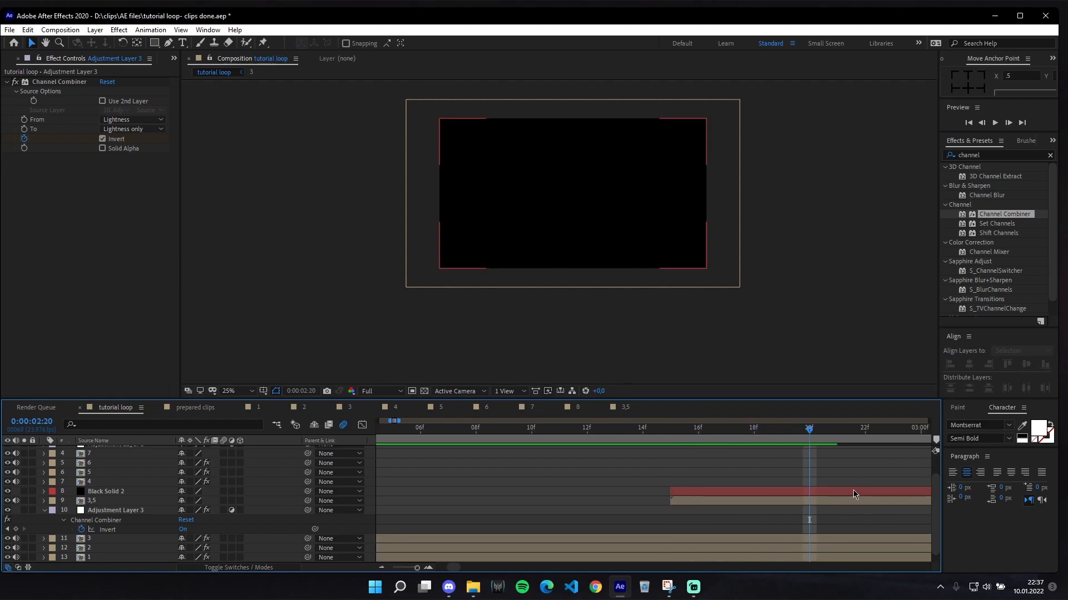
{"action": "left_click", "coordinate": [106, 491]}
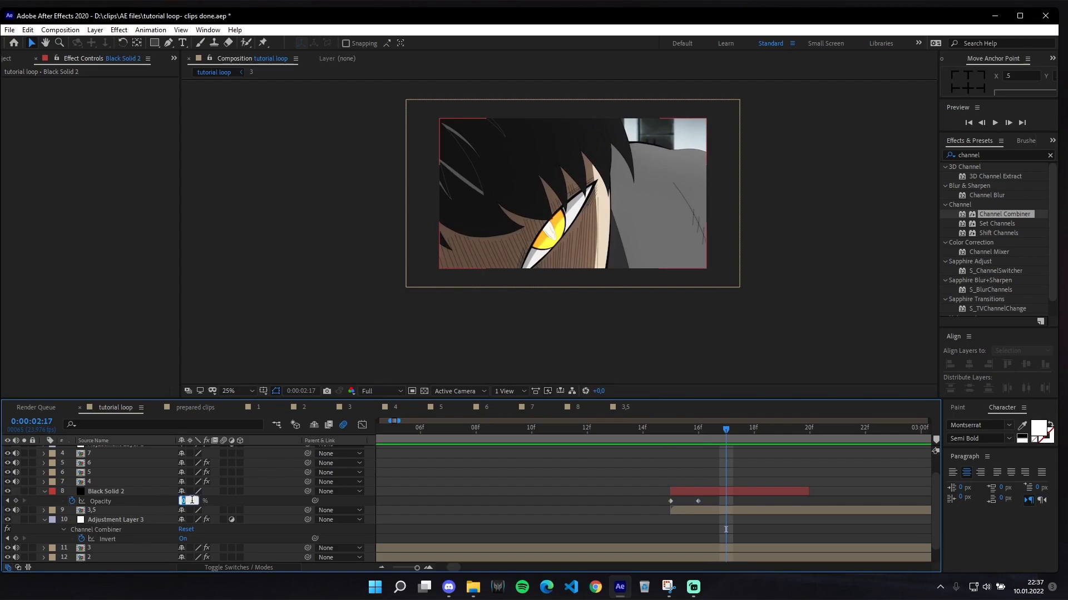
- Keyframe the solid's opacity at 100 then back, and return the playhead before the flicker
{"action": "type", "text": "100"}
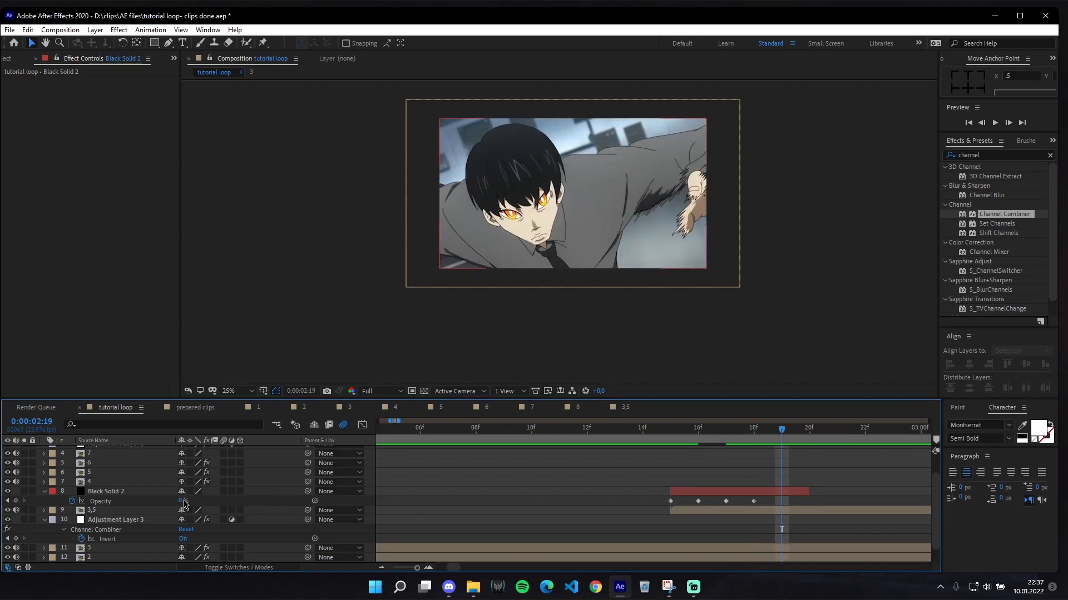
{"action": "left_click", "coordinate": [183, 501]}
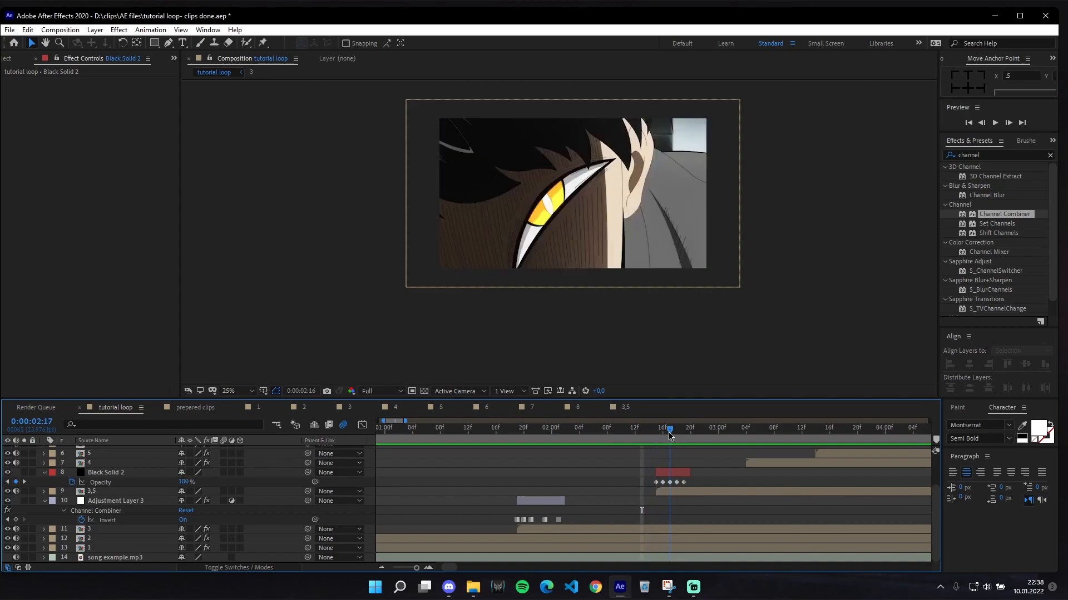
{"action": "left_click", "coordinate": [586, 427]}
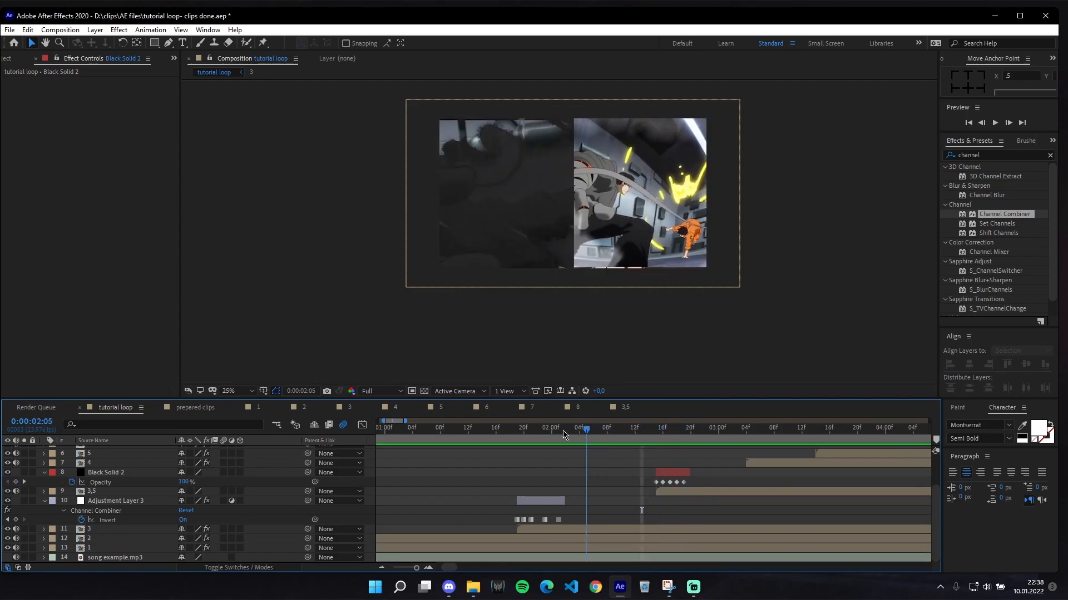